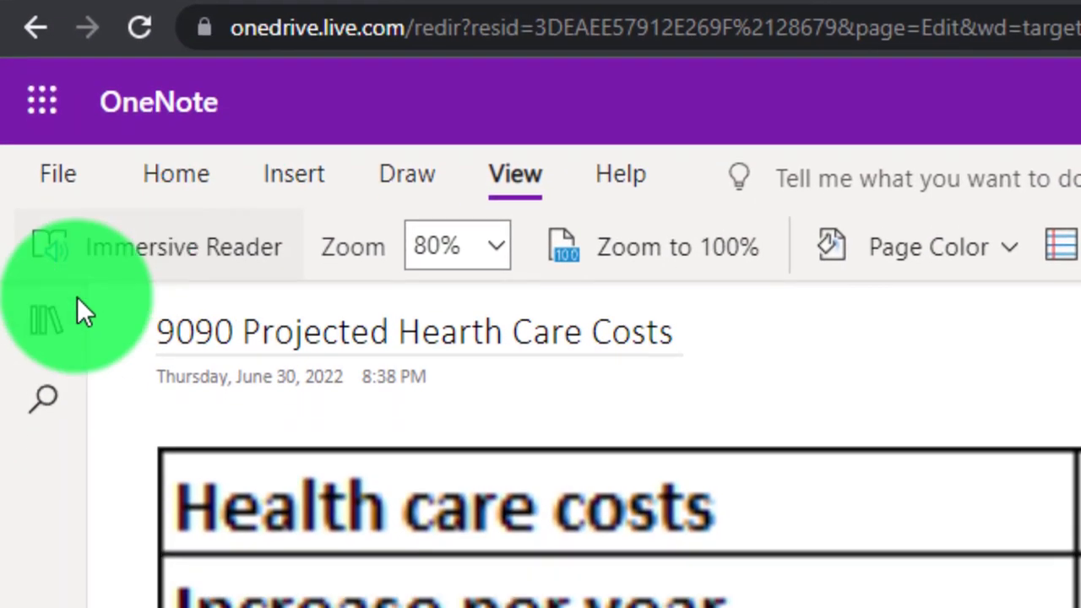
Step: Open the Personal Finance navigation pane listing its sections and pages
{"action": "left_click", "coordinate": [45, 321]}
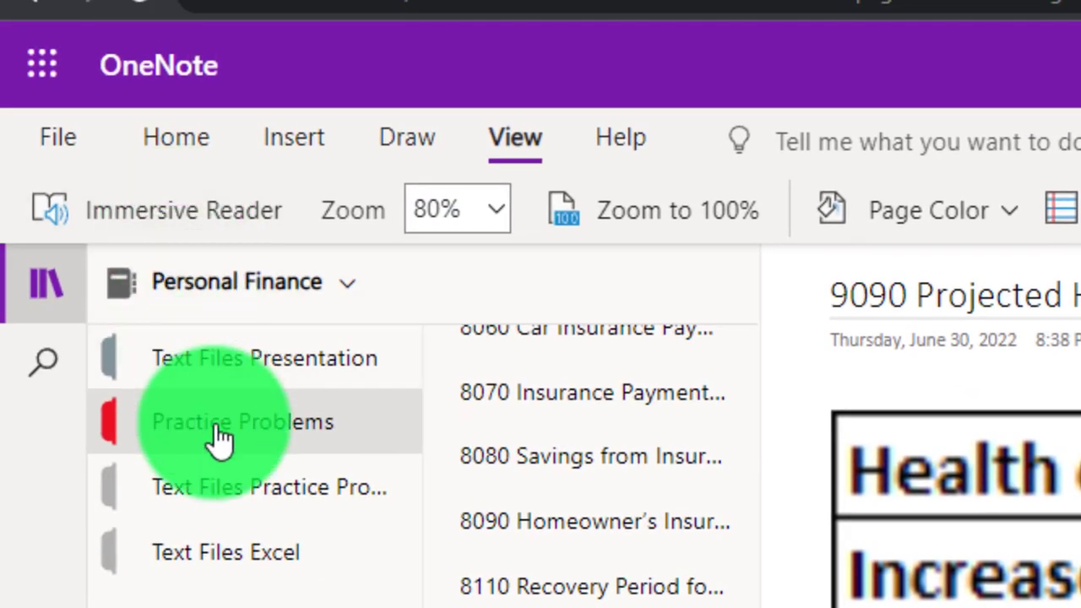
{"action": "mouse_move", "coordinate": [245, 503]}
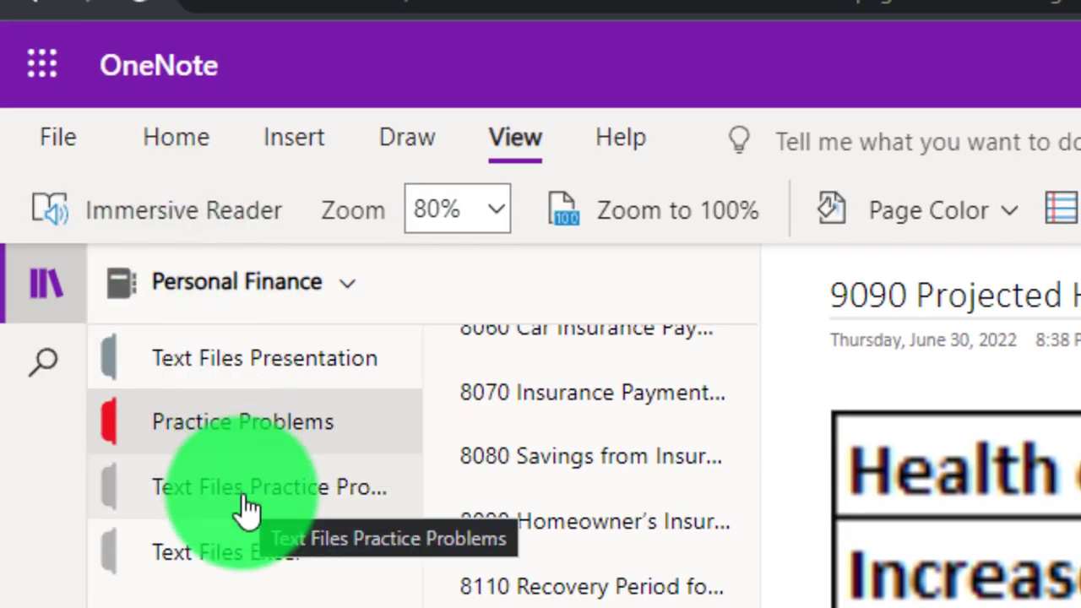